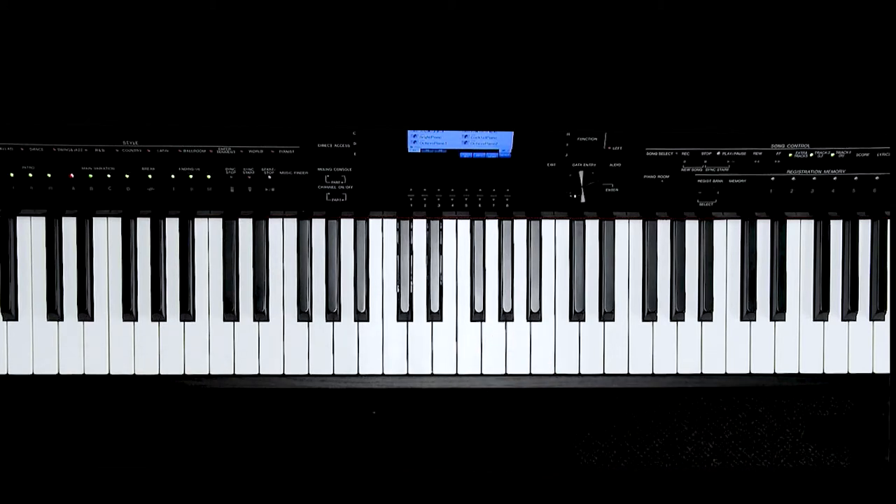
{"action": "left_click", "coordinate": [420, 301]}
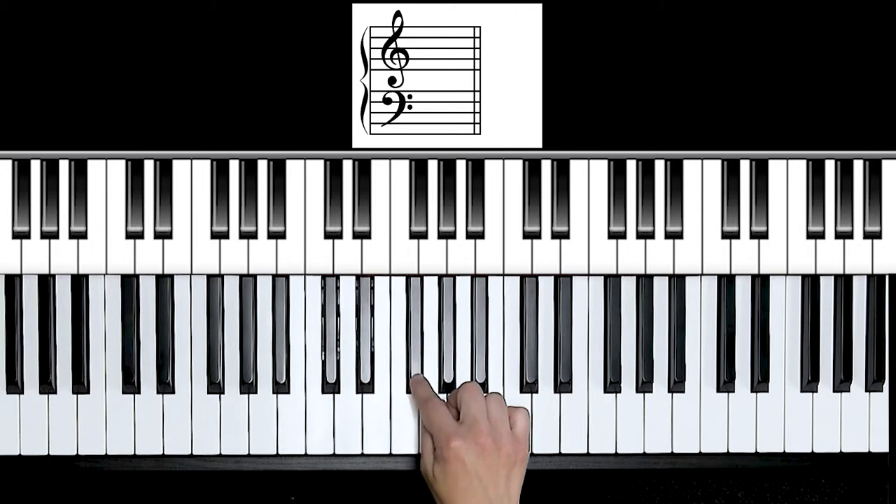
{"action": "left_click", "coordinate": [417, 210]}
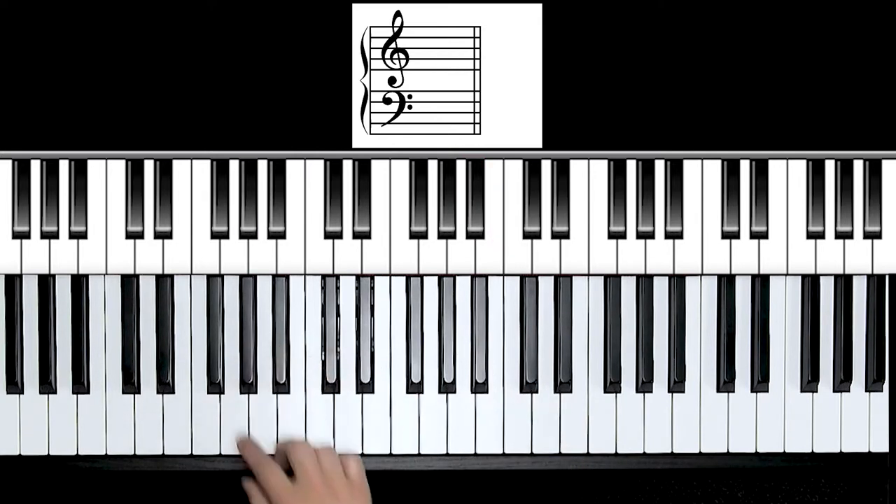
{"action": "left_click", "coordinate": [362, 210]}
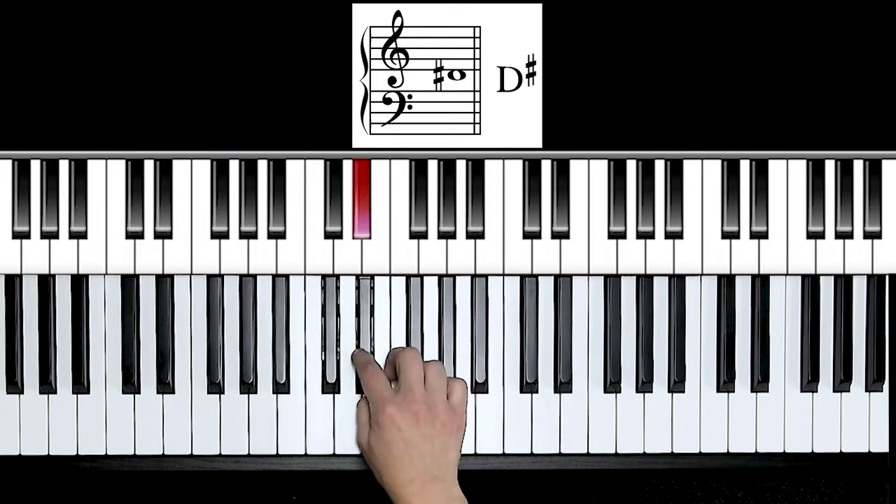